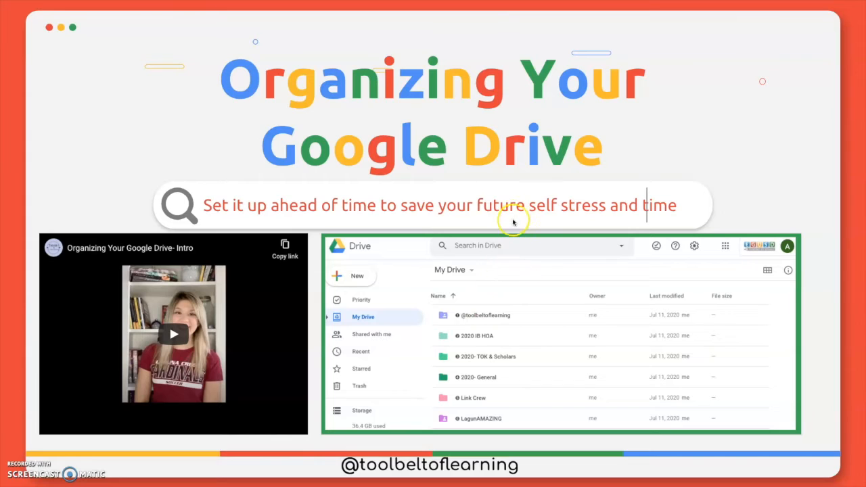
mouse_move(510, 216)
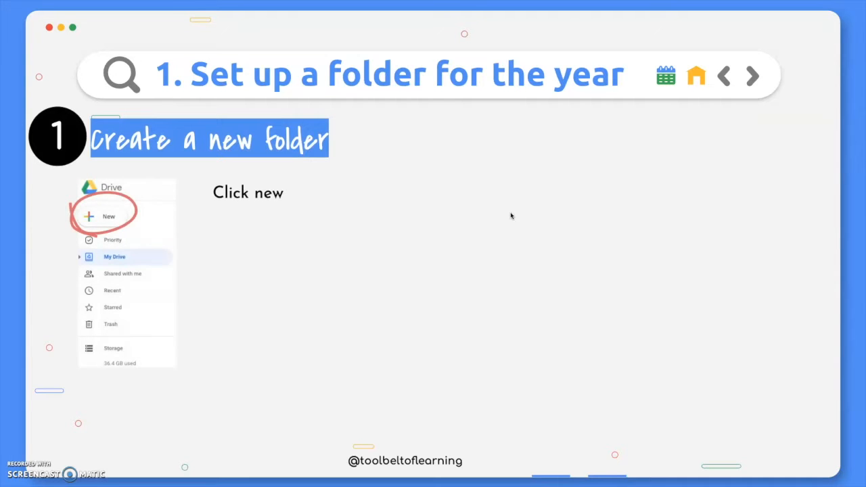
Click through slide 4's year-folder steps and advance to the term/semester folders slide.
click(108, 216)
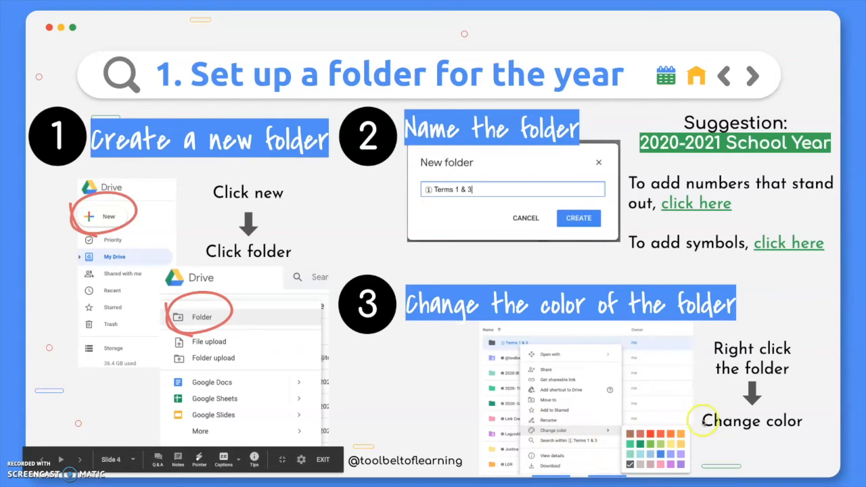
mouse_move(497, 380)
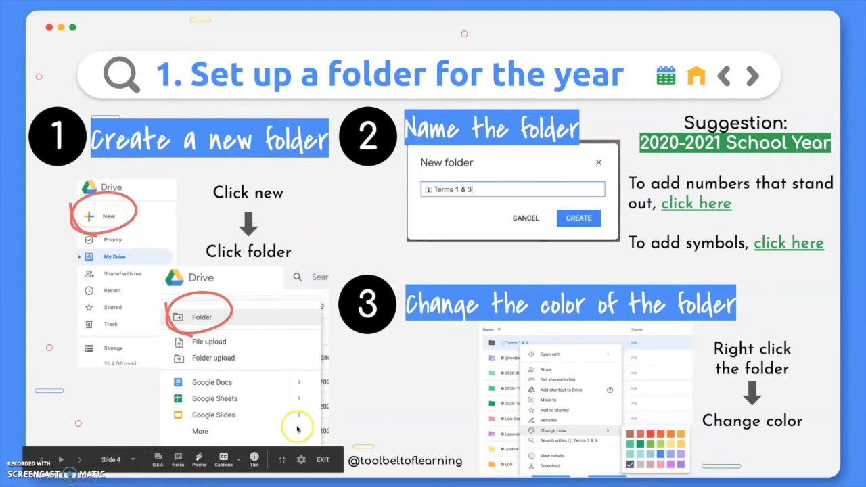
mouse_move(6, 372)
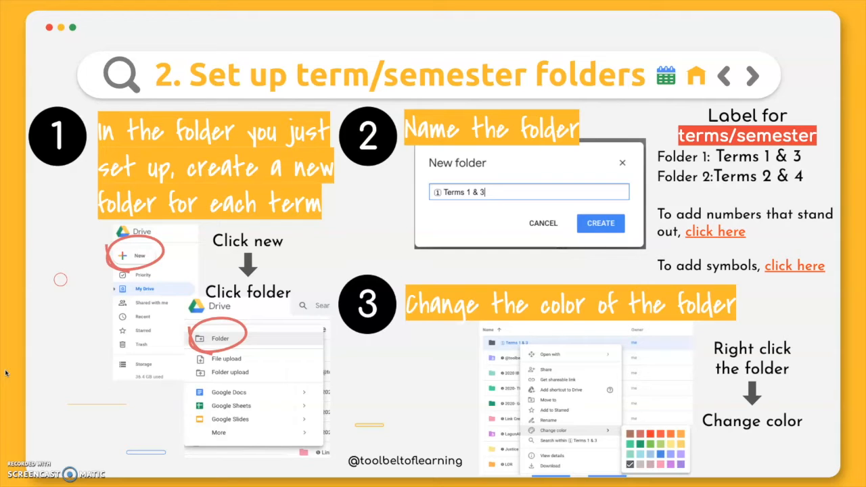
Advance the deck to the 'Set up folders for each class' slide.
click(752, 75)
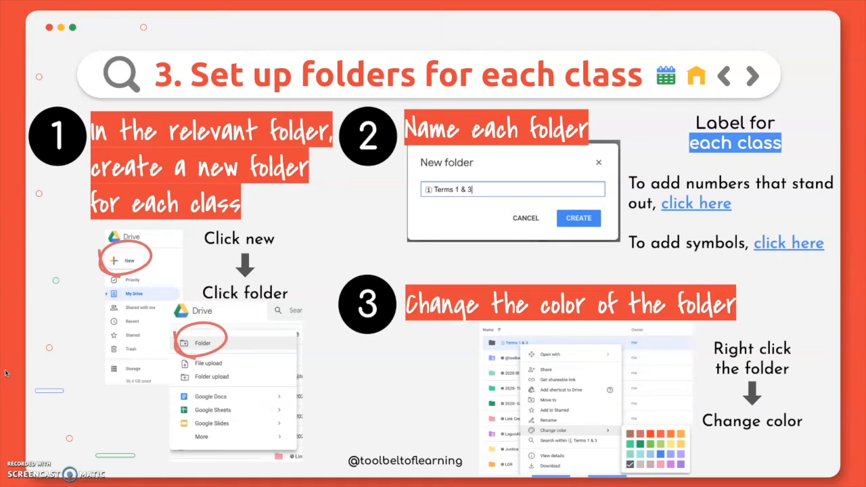
Advance to slide 7 'Suggested Resources to Add' and exit Present mode.
click(753, 75)
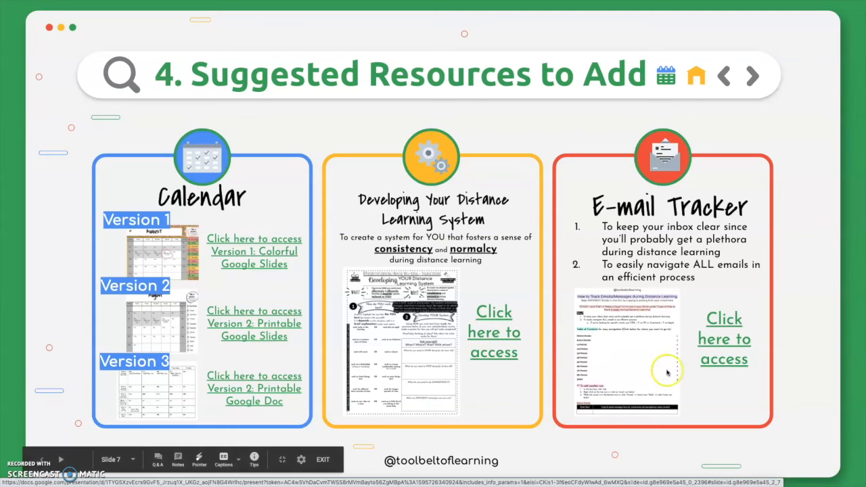
mouse_move(701, 389)
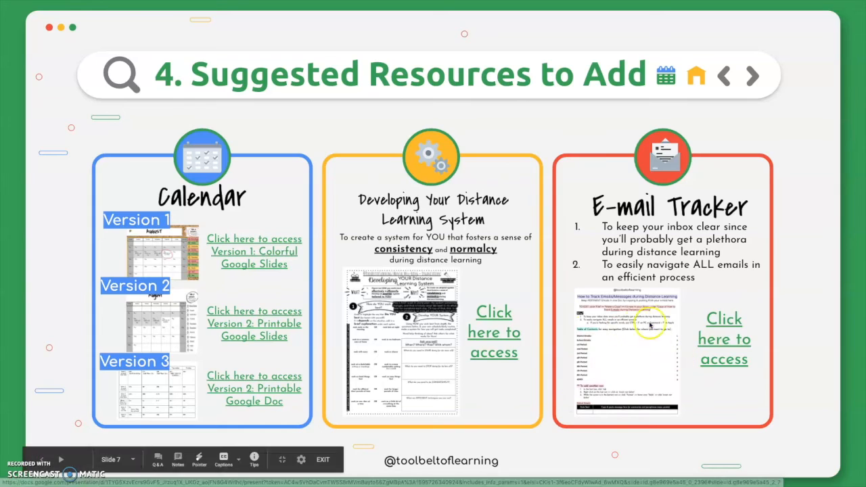
mouse_move(743, 423)
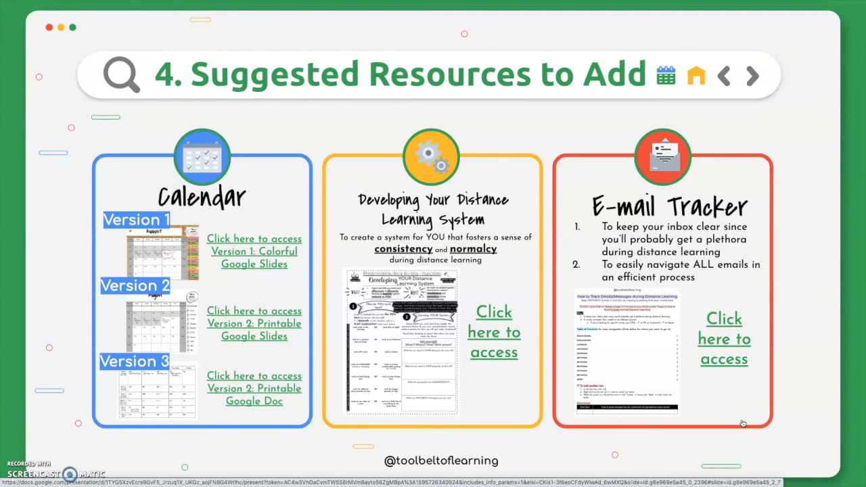
key(Escape)
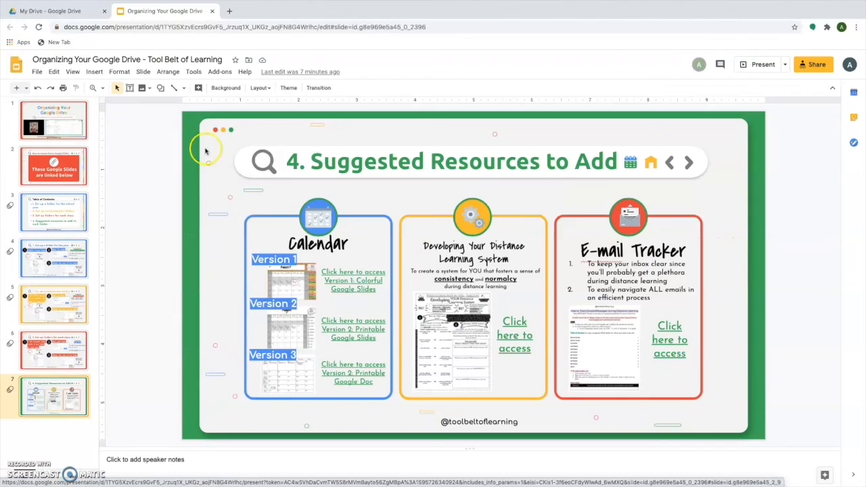
In My Drive, make a new '2020-2021 School Year' folder and open it.
click(58, 11)
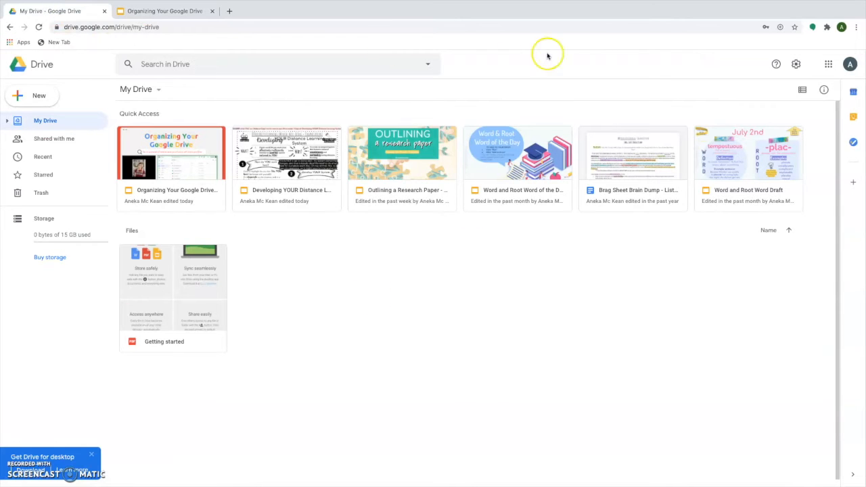
mouse_move(253, 265)
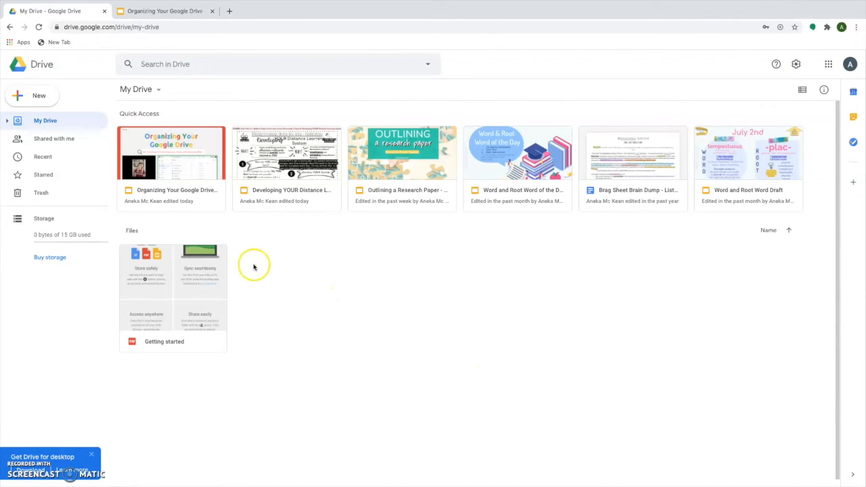
click(31, 95)
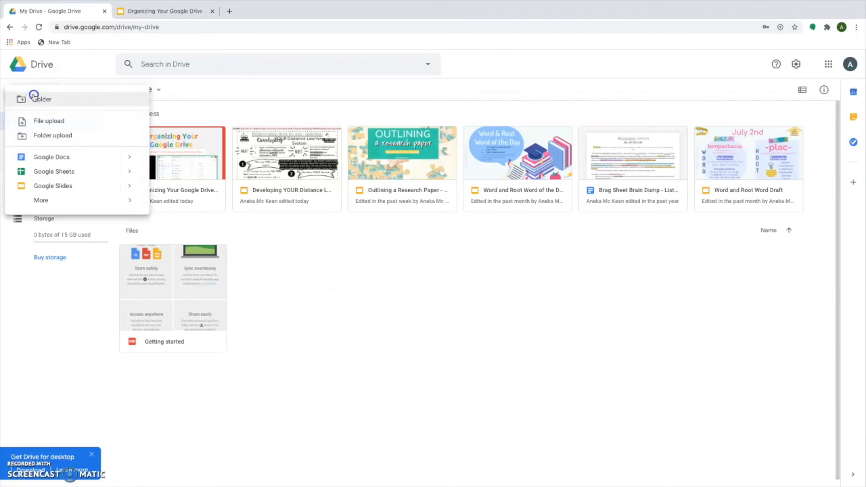
click(42, 99)
text(2020-2021 School Year)
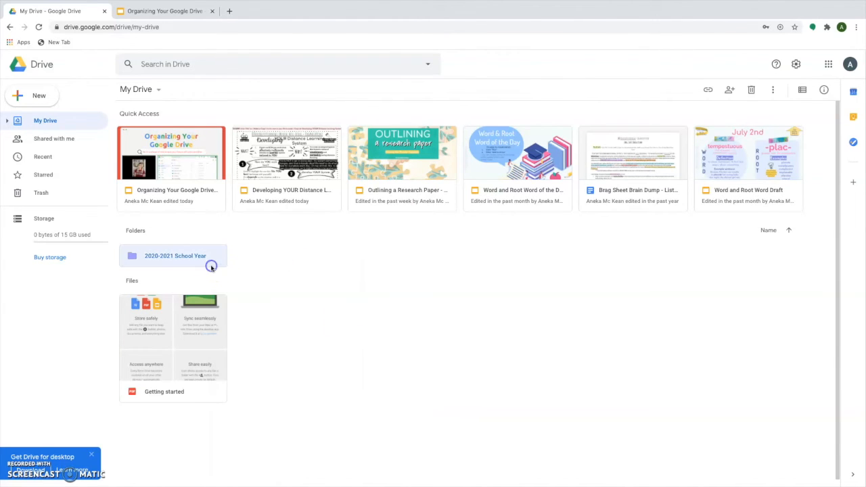
double_click(175, 256)
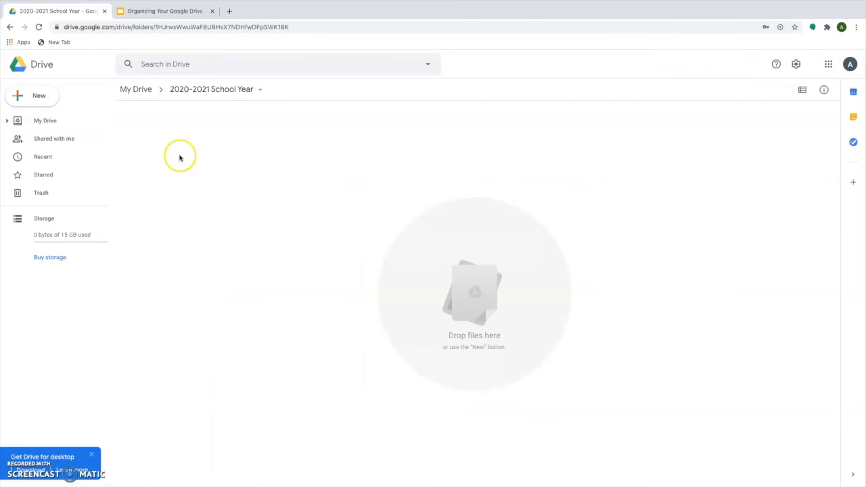
Start a 'Terms 1' subfolder inside the empty year folder, then return to the deck.
right_click(180, 157)
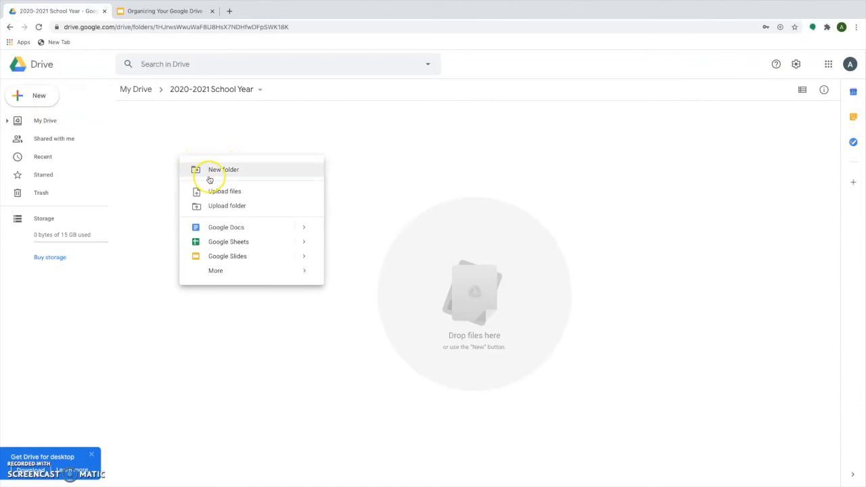
click(223, 169)
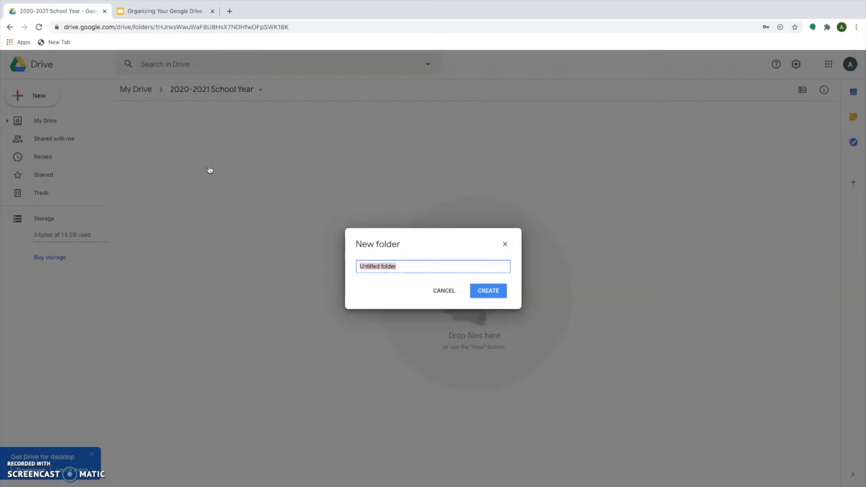
text(Terms 1)
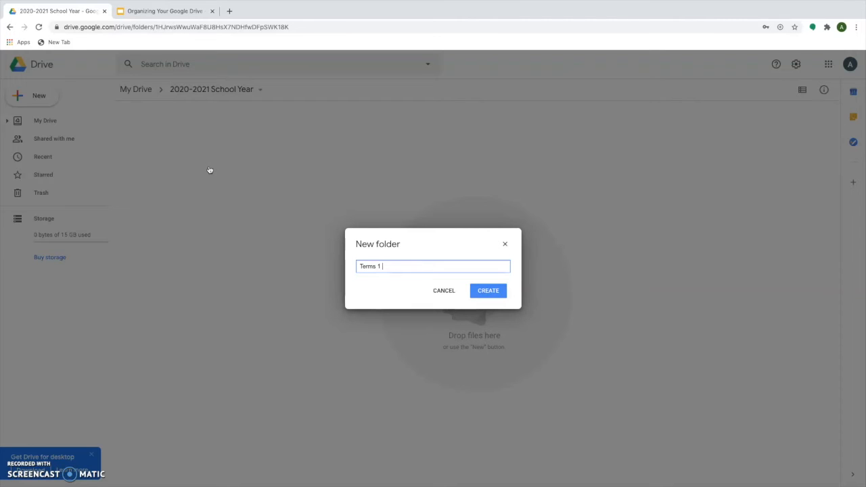
click(165, 11)
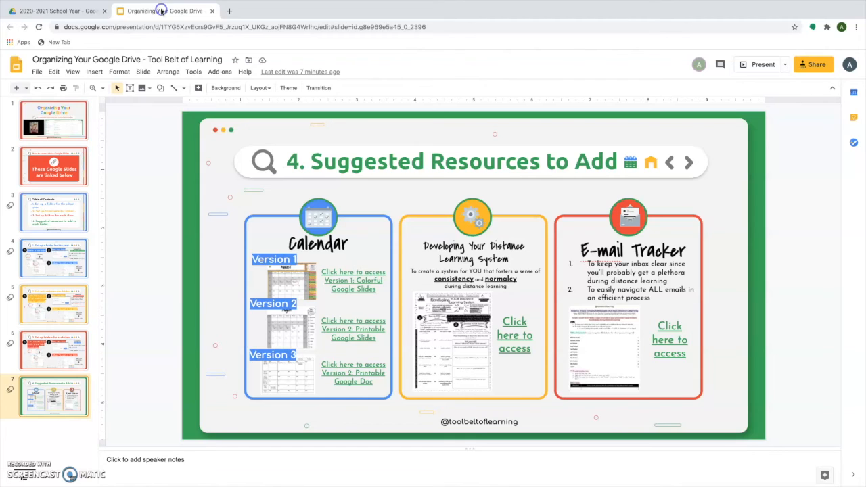
Open LingoJam's Aesthetic Fonts Generator from the deck's 'To add numbers that stand out' link.
click(54, 258)
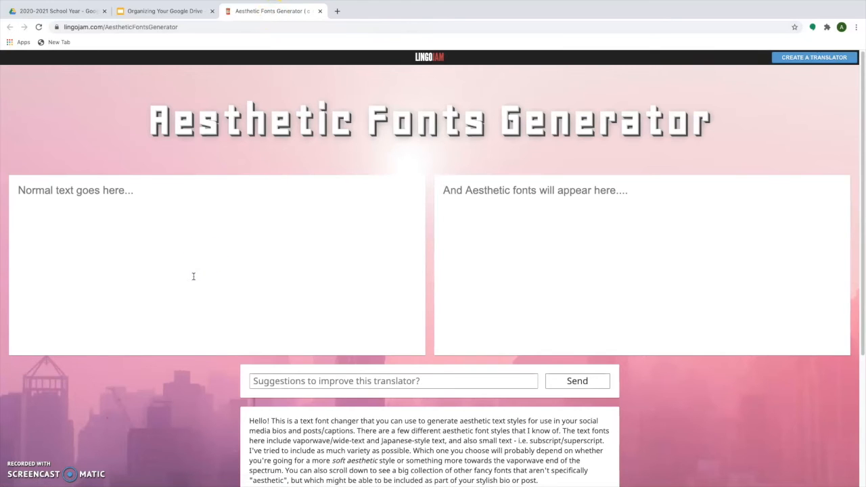
Enter 1 in LingoJam and scroll through its stylised numeral outputs.
text(1)
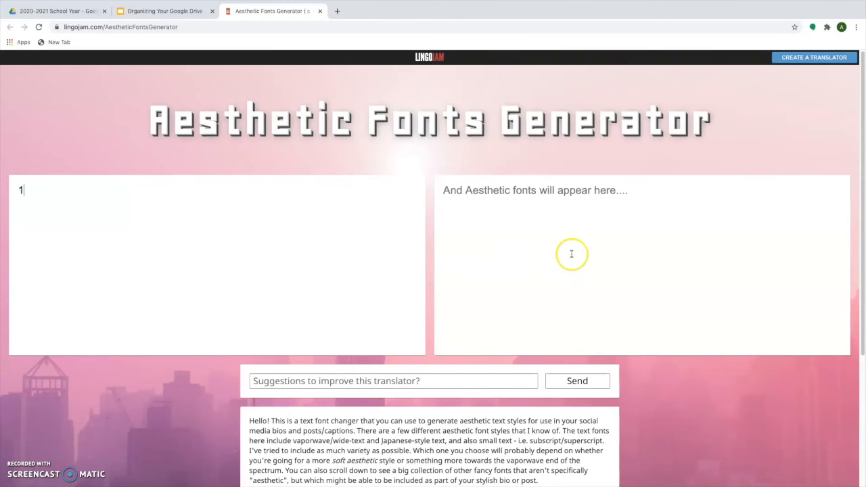
text(1)
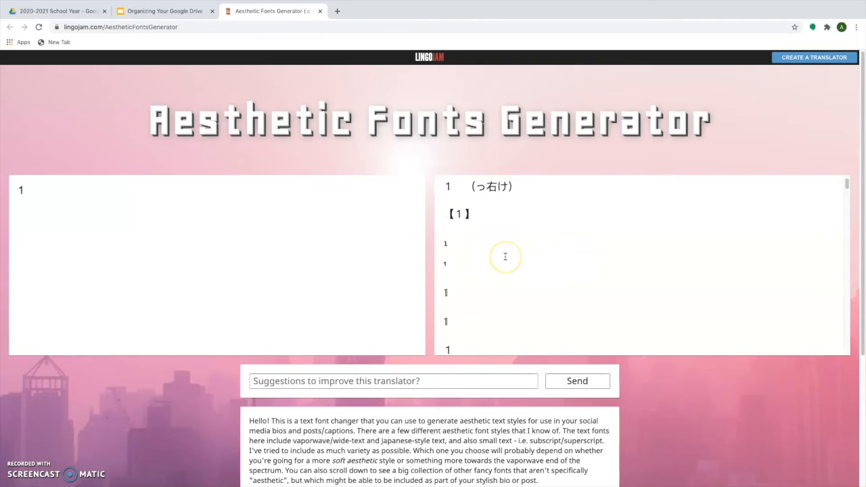
scroll(down, 3)
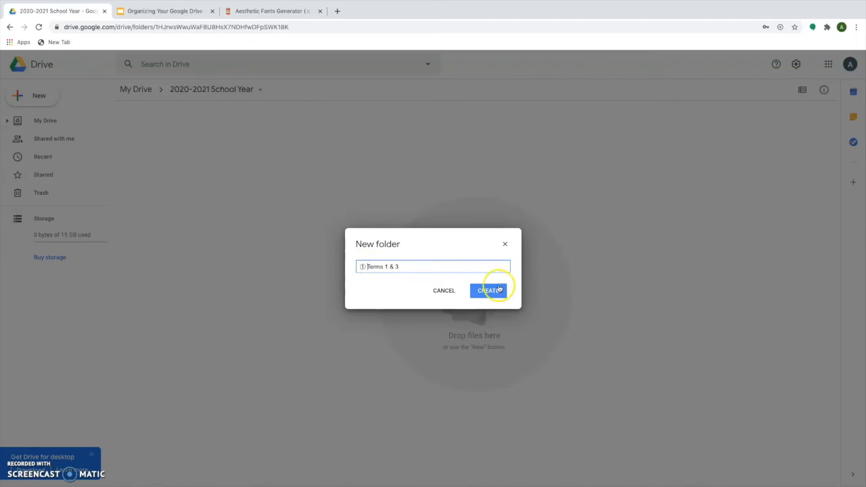
Create the ① Terms 1 & 3 folder, name the next 'Terms 2 & 4', and select circled ②.
click(488, 291)
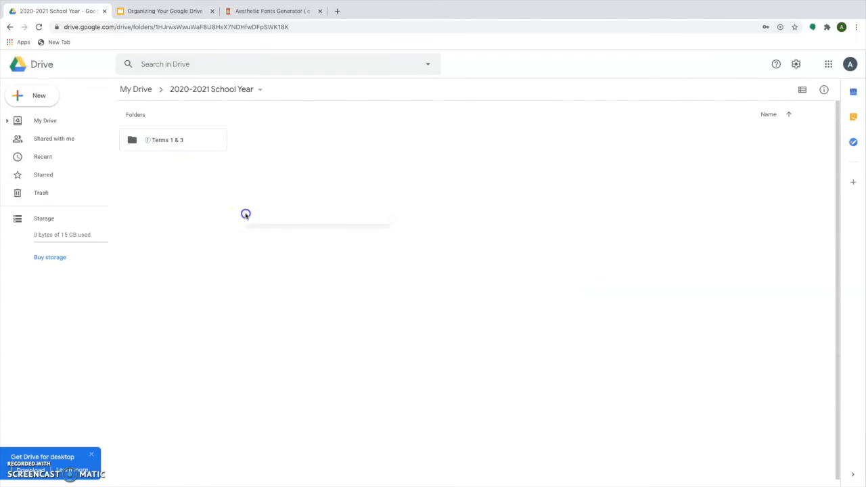
text(Te)
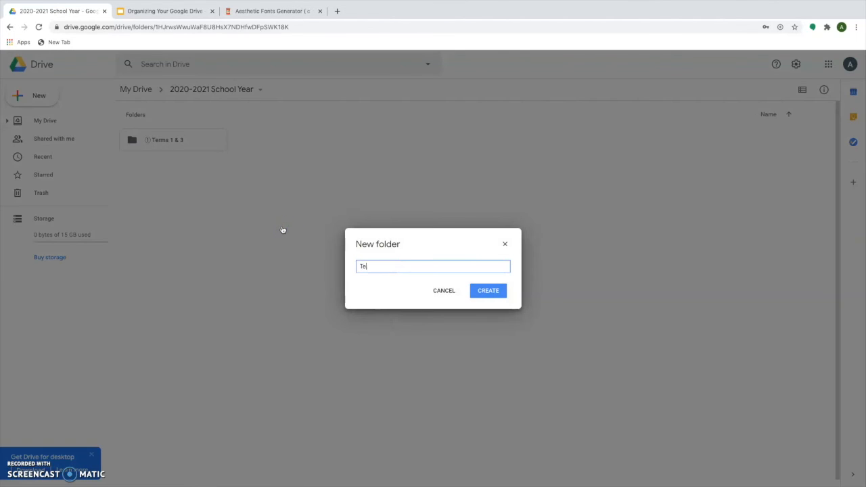
text(Terms 2 & 4)
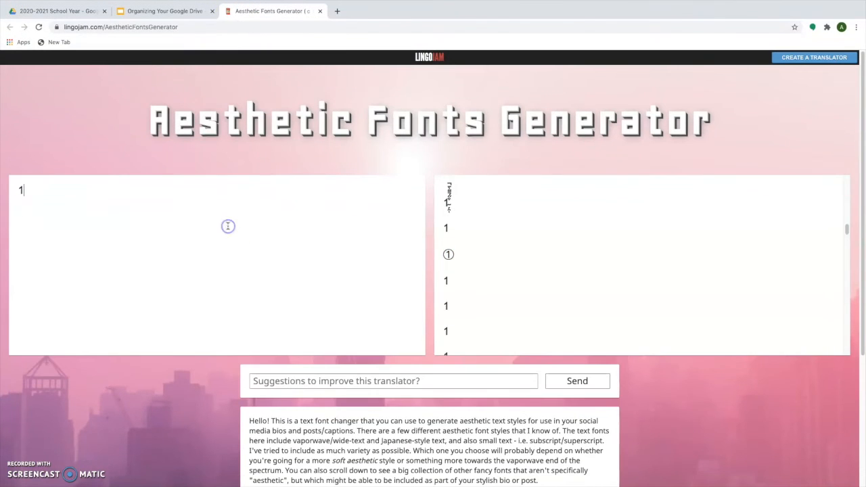
text(2)
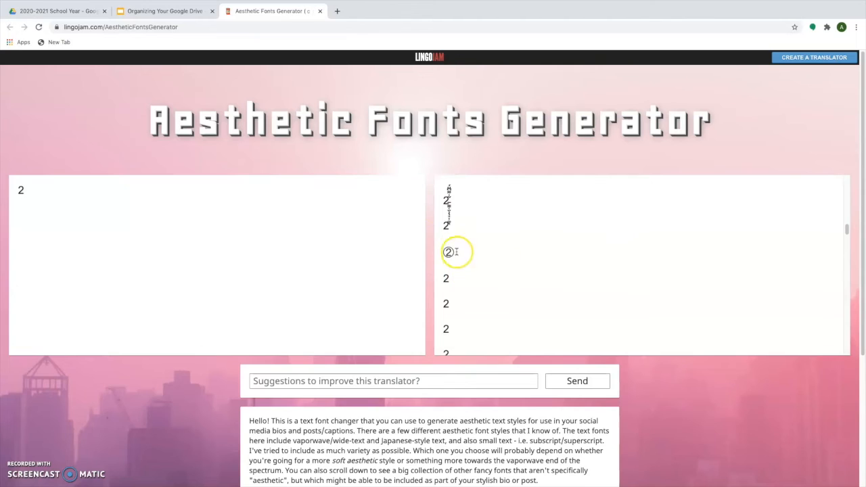
double_click(448, 251)
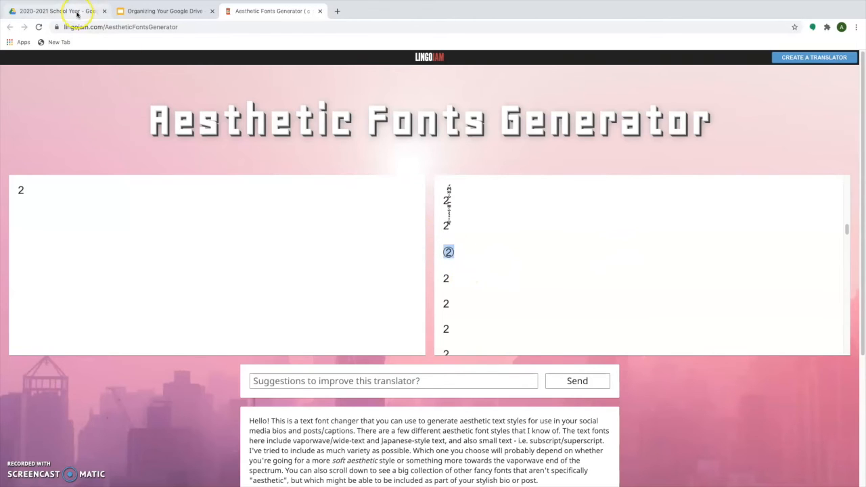
Create the ② Terms 2 & 4 folder and give it a colour via Change color.
click(57, 11)
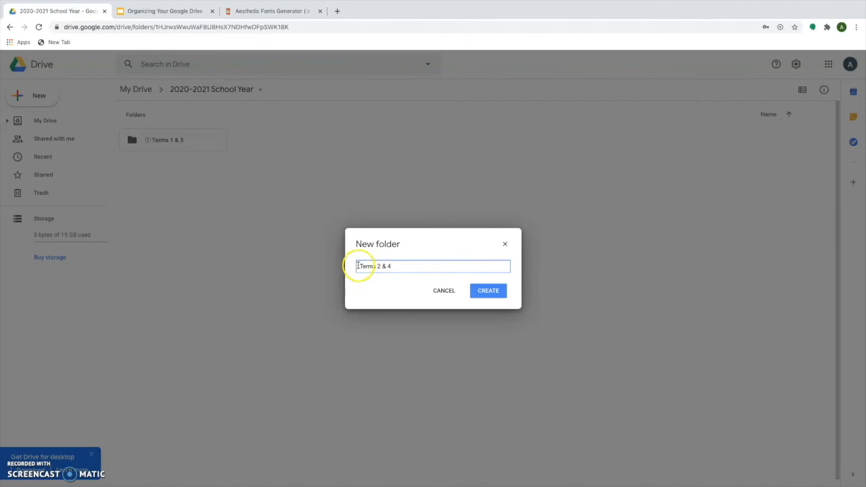
click(488, 291)
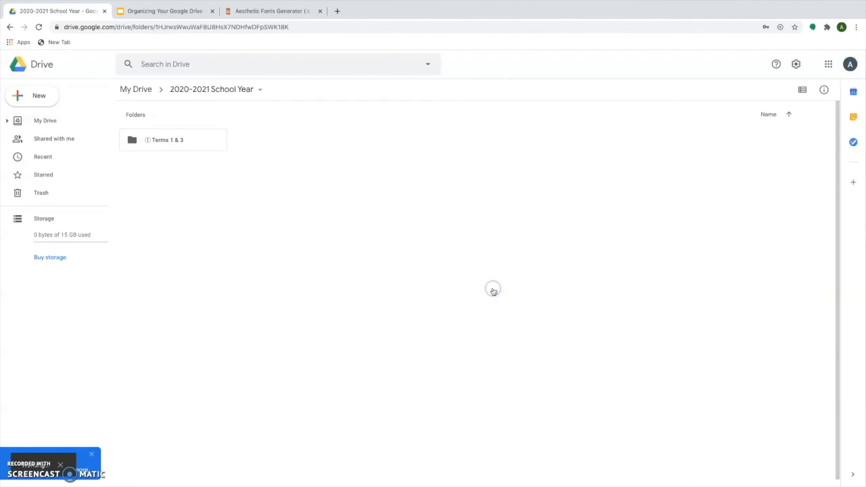
right_click(173, 140)
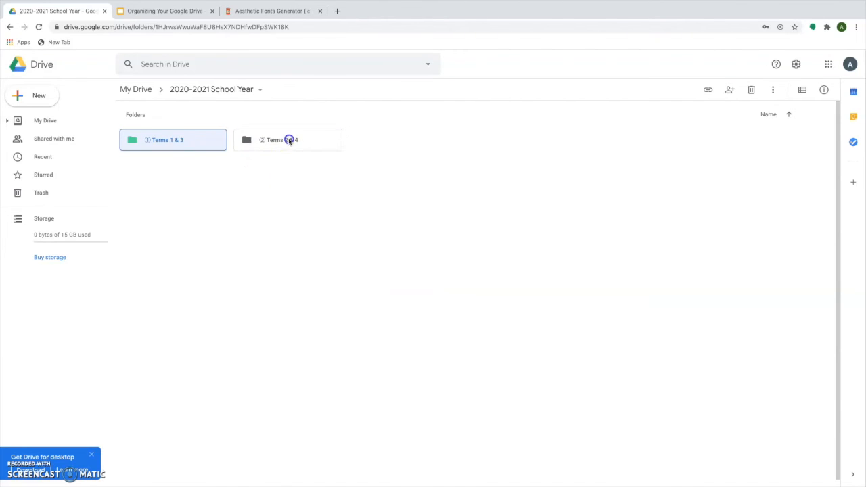
right_click(281, 140)
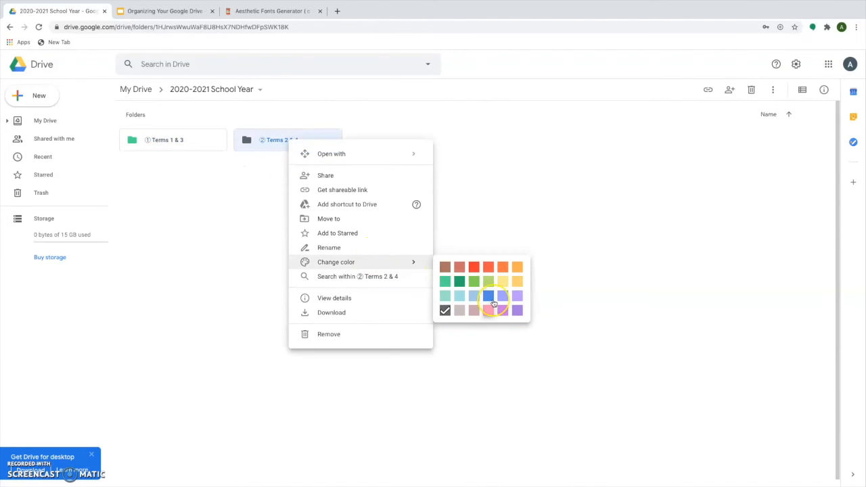
click(488, 296)
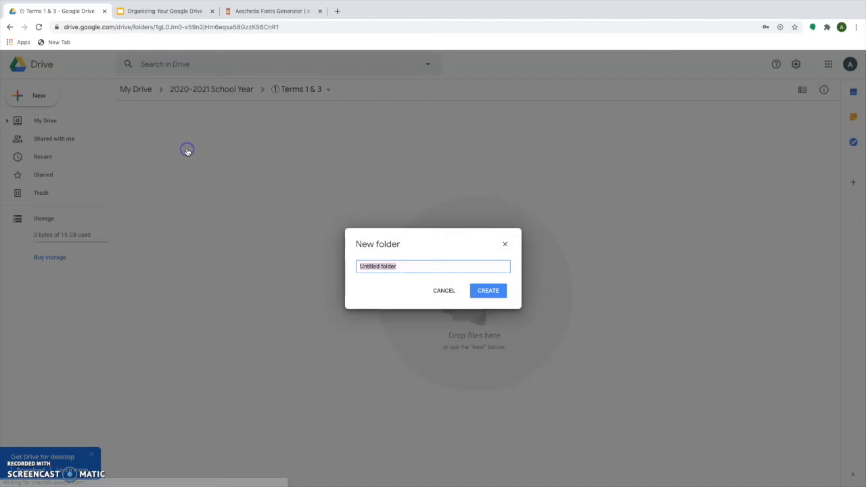
Create 1st, 3rd, 5th and 7th Period folders inside ① Terms 1 & 3.
text(1st Period)
text(3rd)
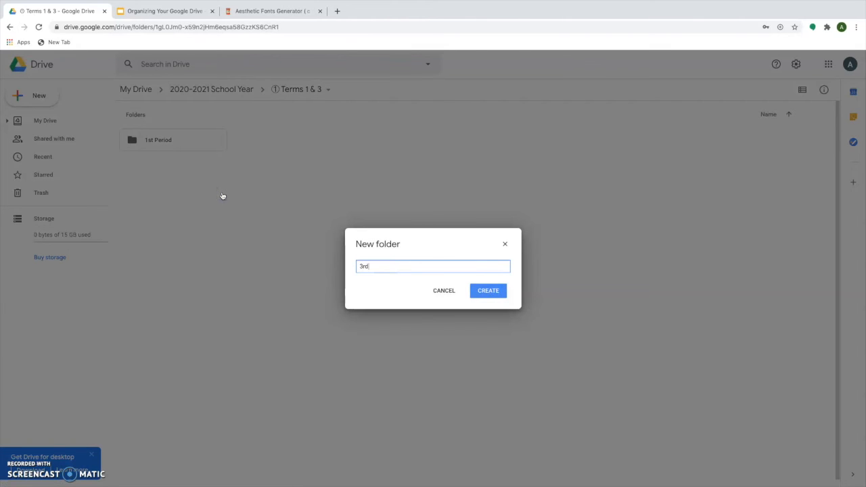
text(Period)
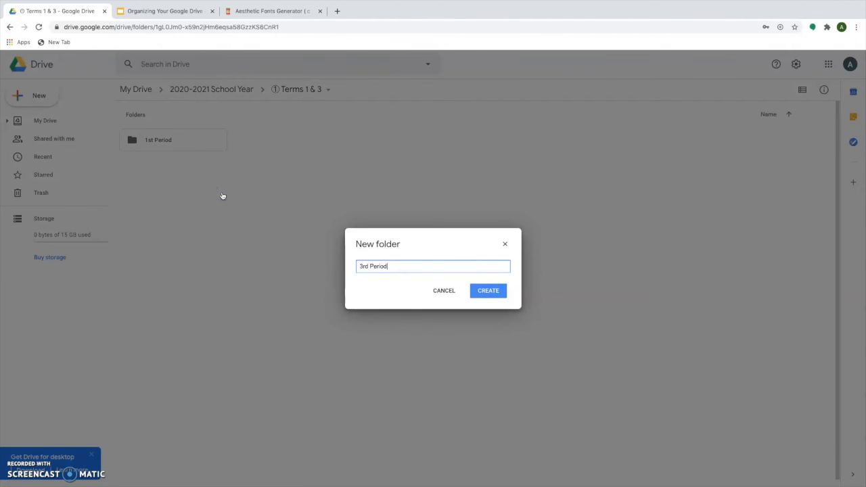
click(488, 290)
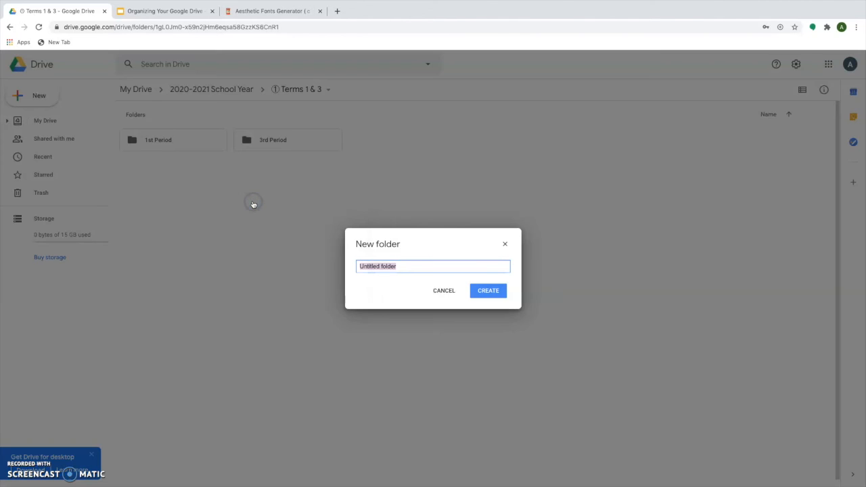
text(5th Period)
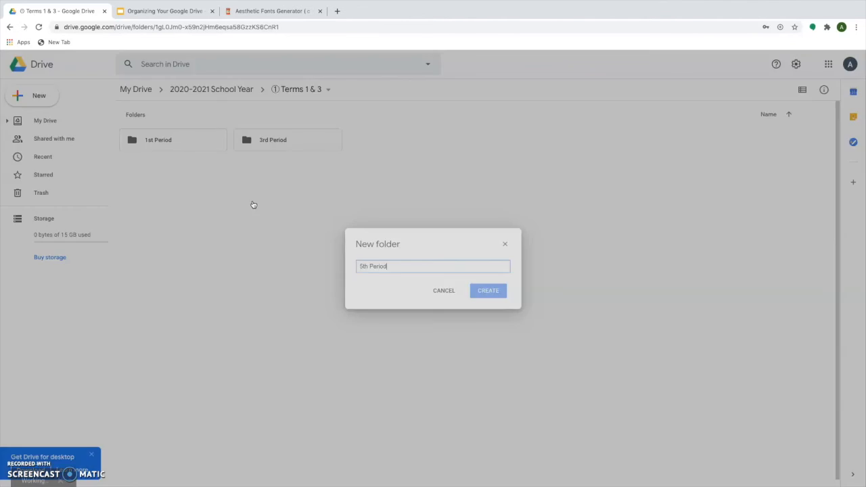
click(488, 290)
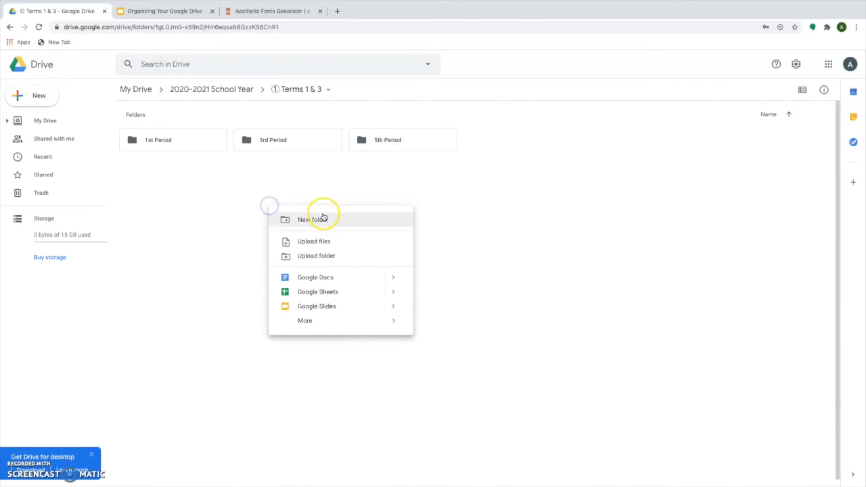
click(311, 220)
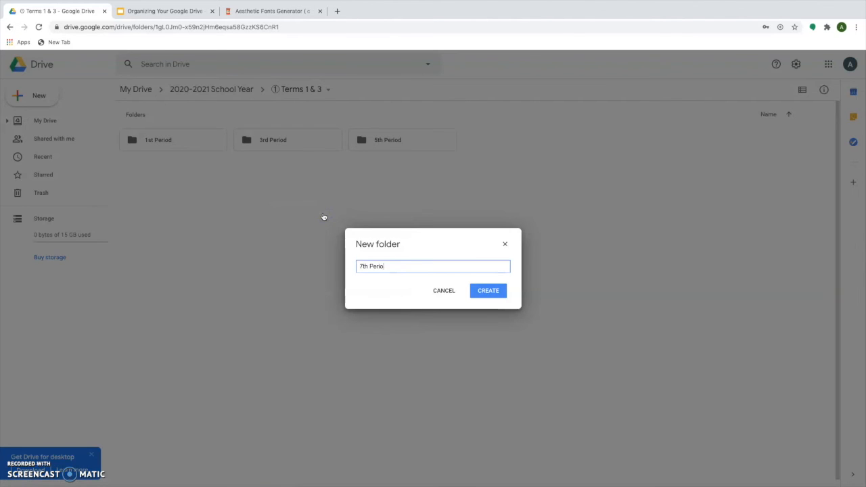
click(488, 291)
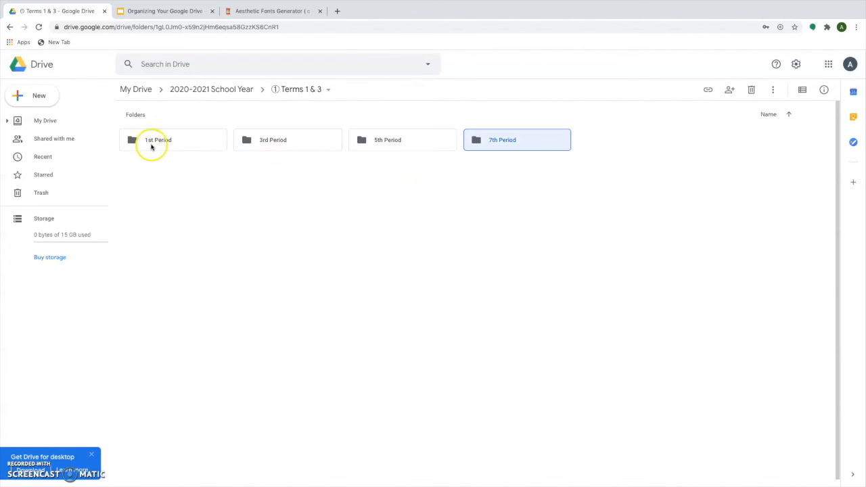
mouse_move(151, 140)
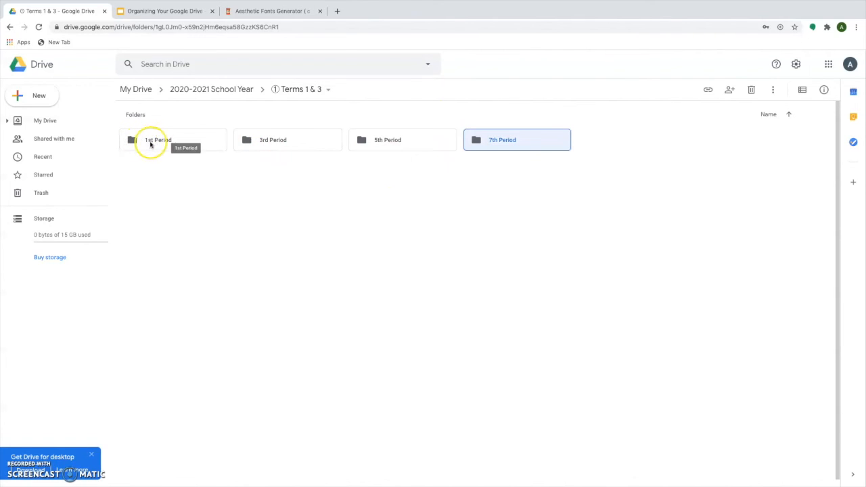
mouse_move(258, 166)
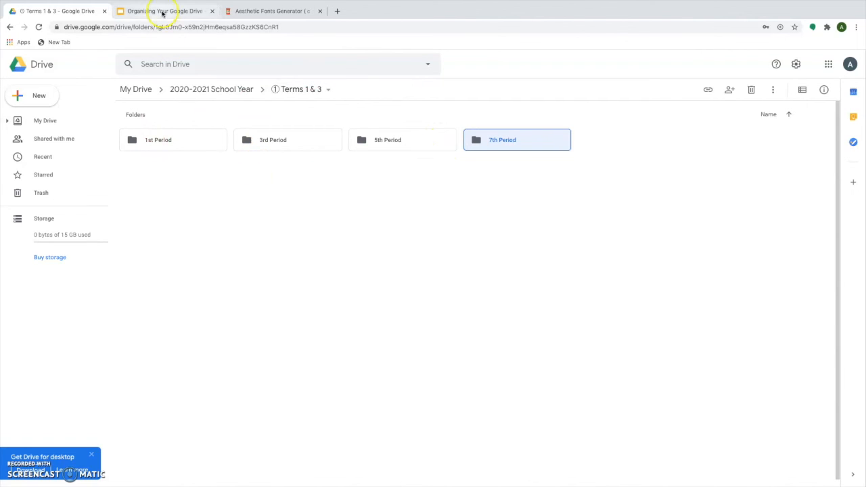
From slide 7 of the tutorial, open the colourful 2020-2021 4x4 Calendar deck and start copying the entire presentation.
click(162, 11)
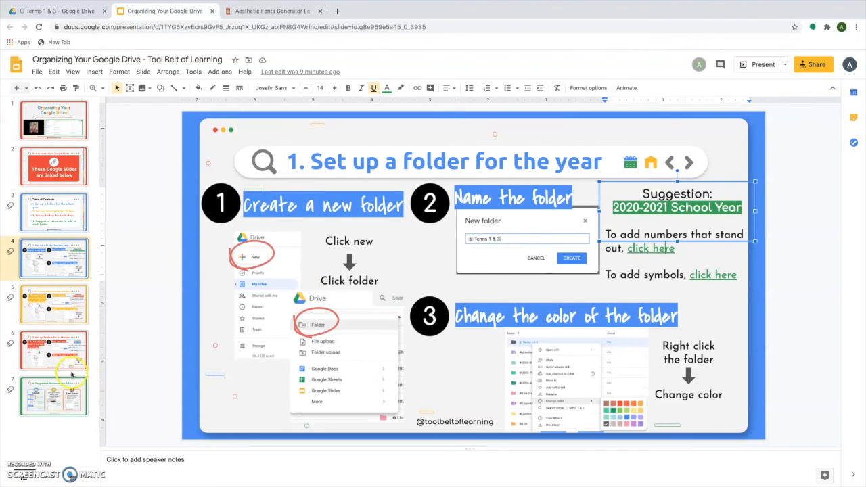
click(54, 395)
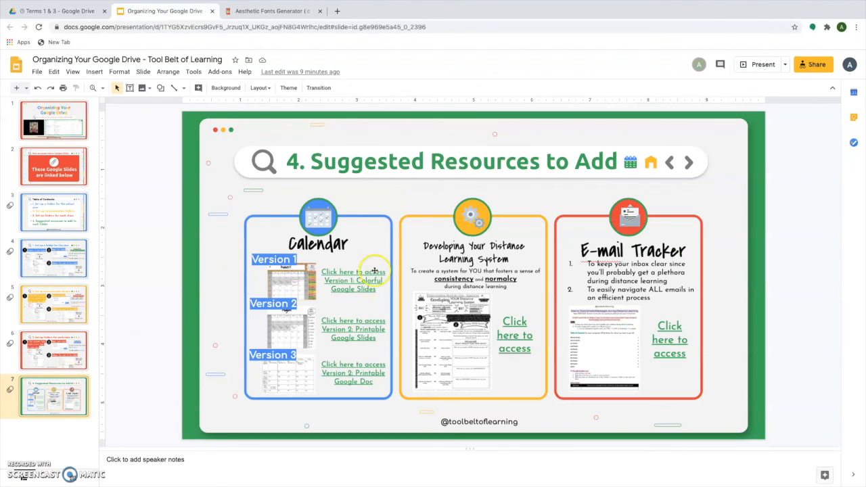
click(354, 279)
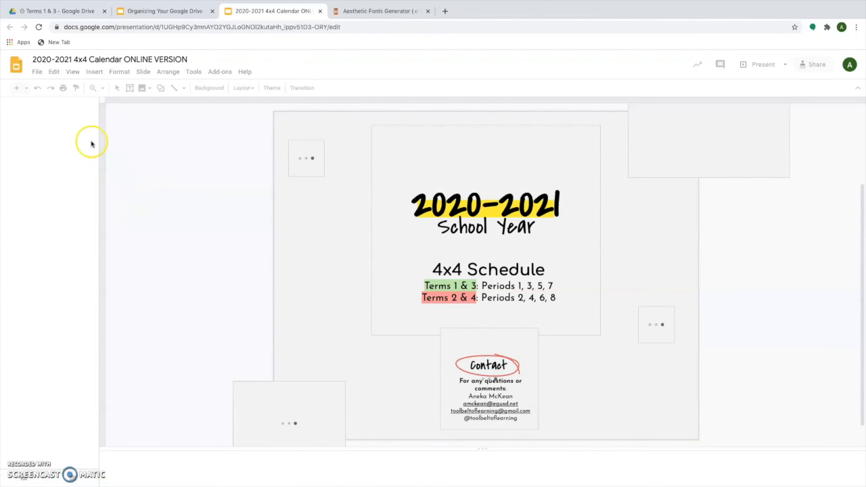
click(37, 71)
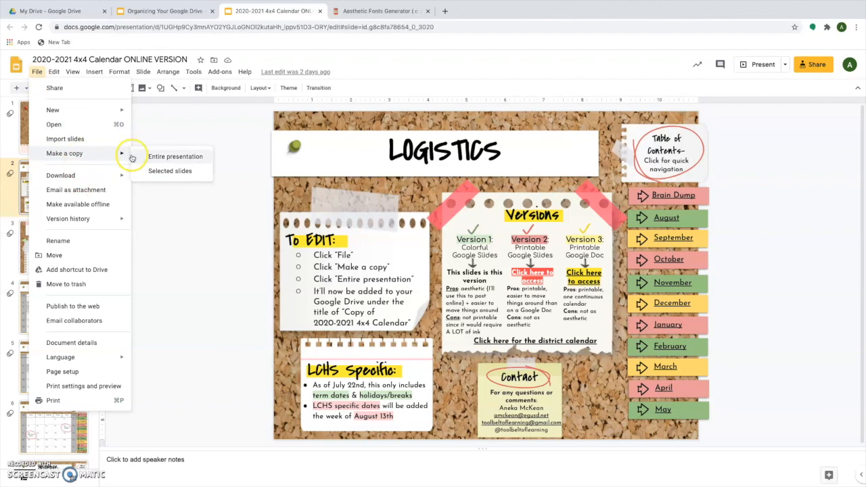
click(175, 157)
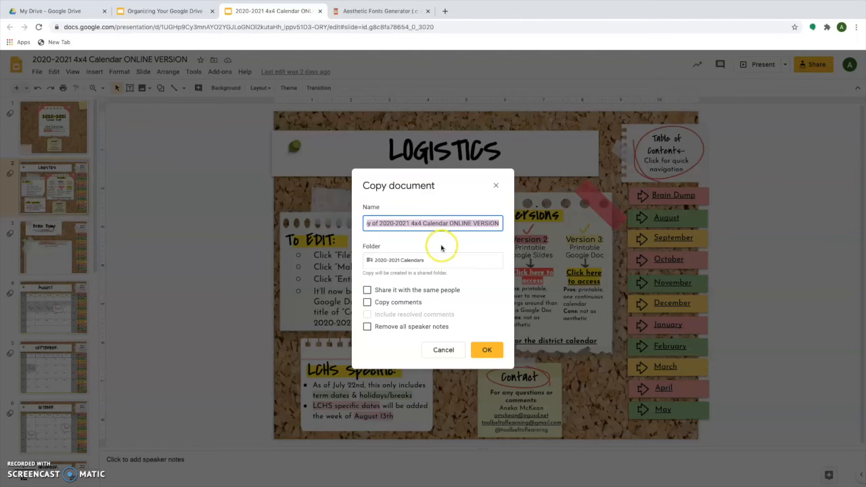
click(433, 223)
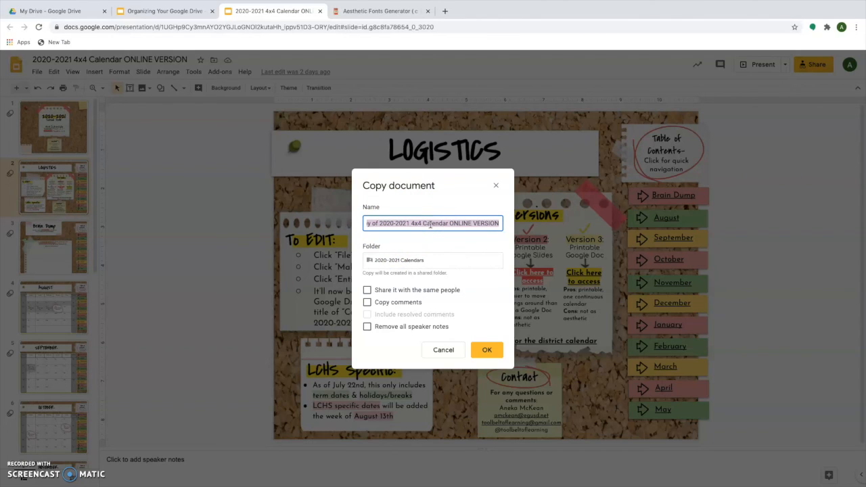
mouse_move(98, 56)
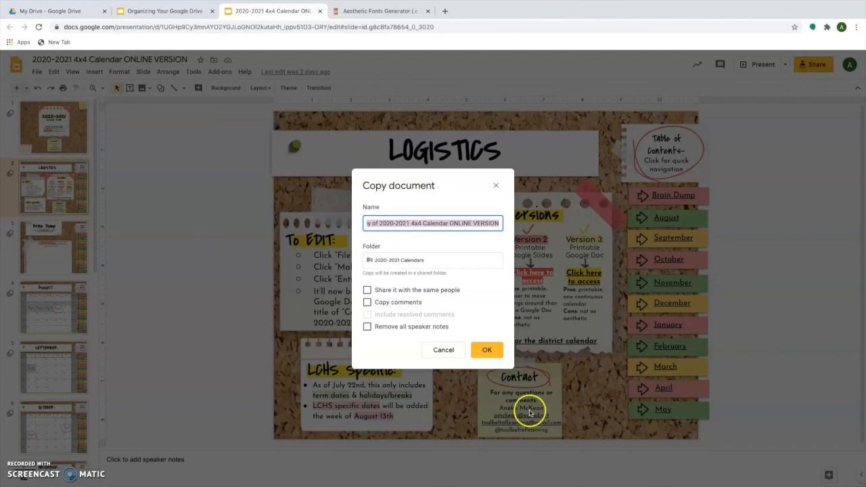
mouse_move(501, 426)
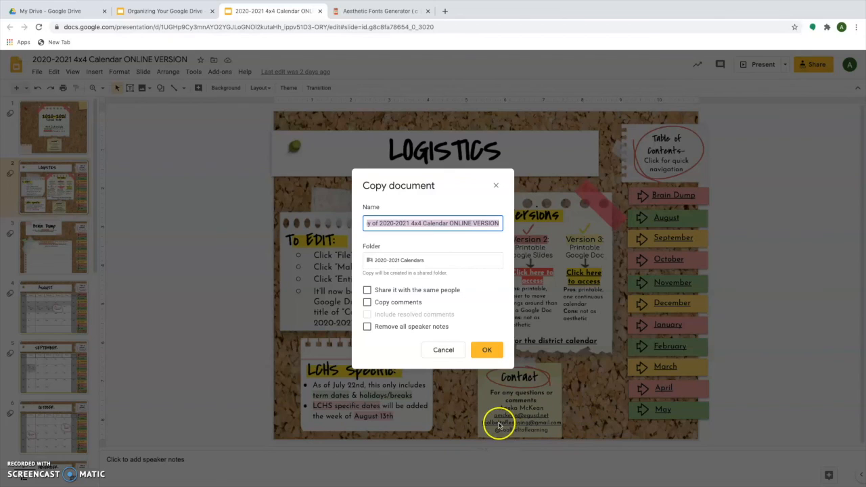
mouse_move(457, 422)
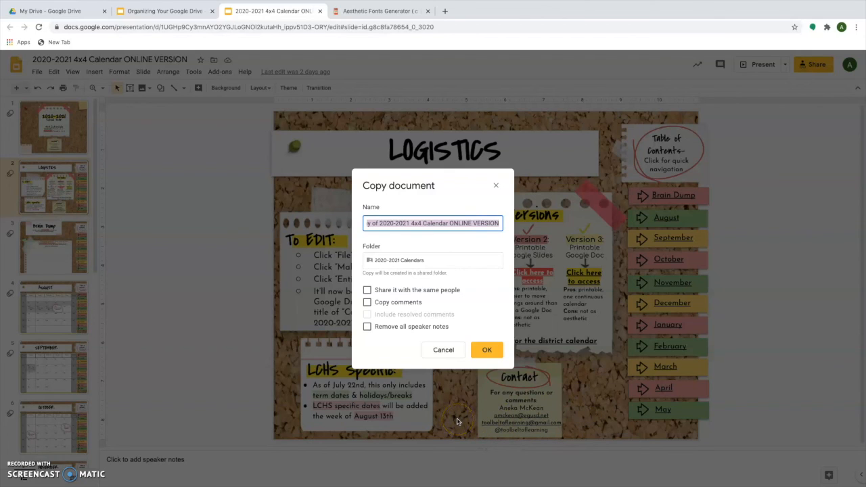